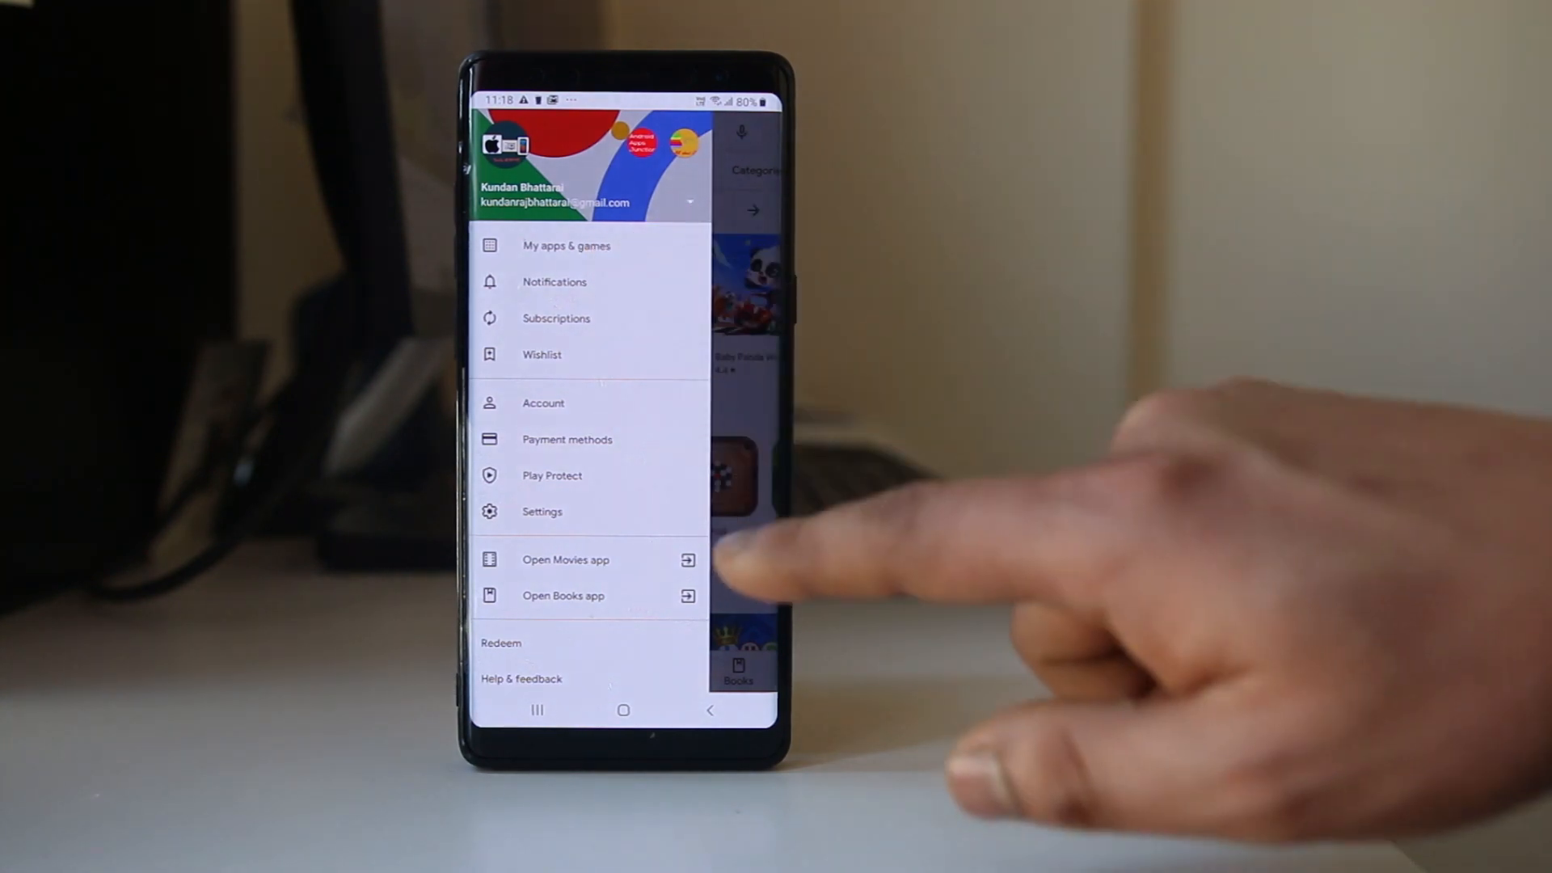
Step: Open My apps & games and scroll through the four pending updates
click(567, 245)
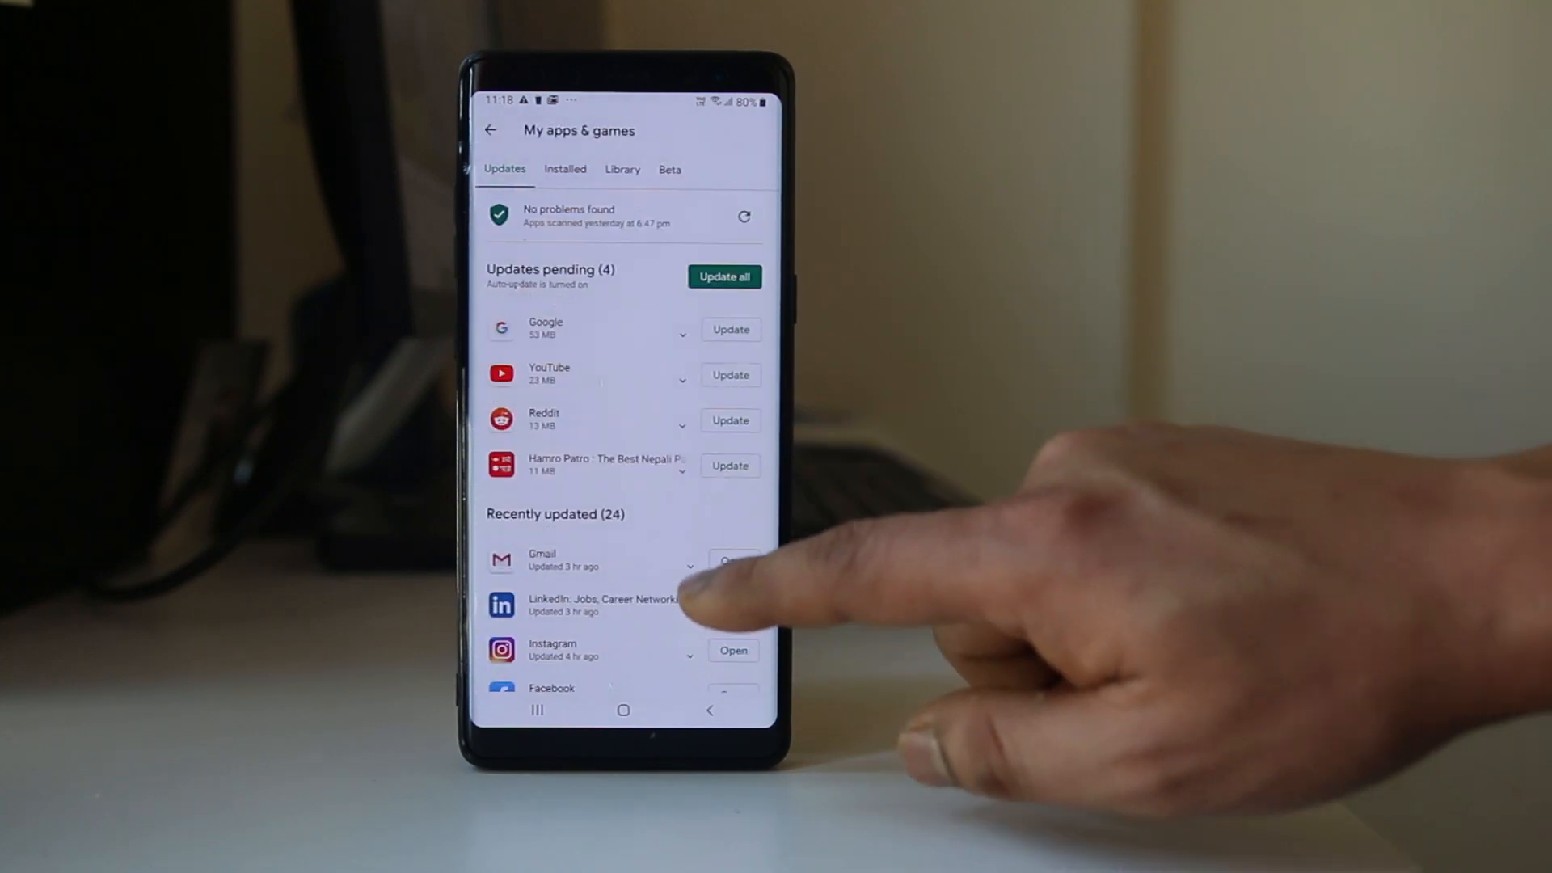
scroll(down, 3)
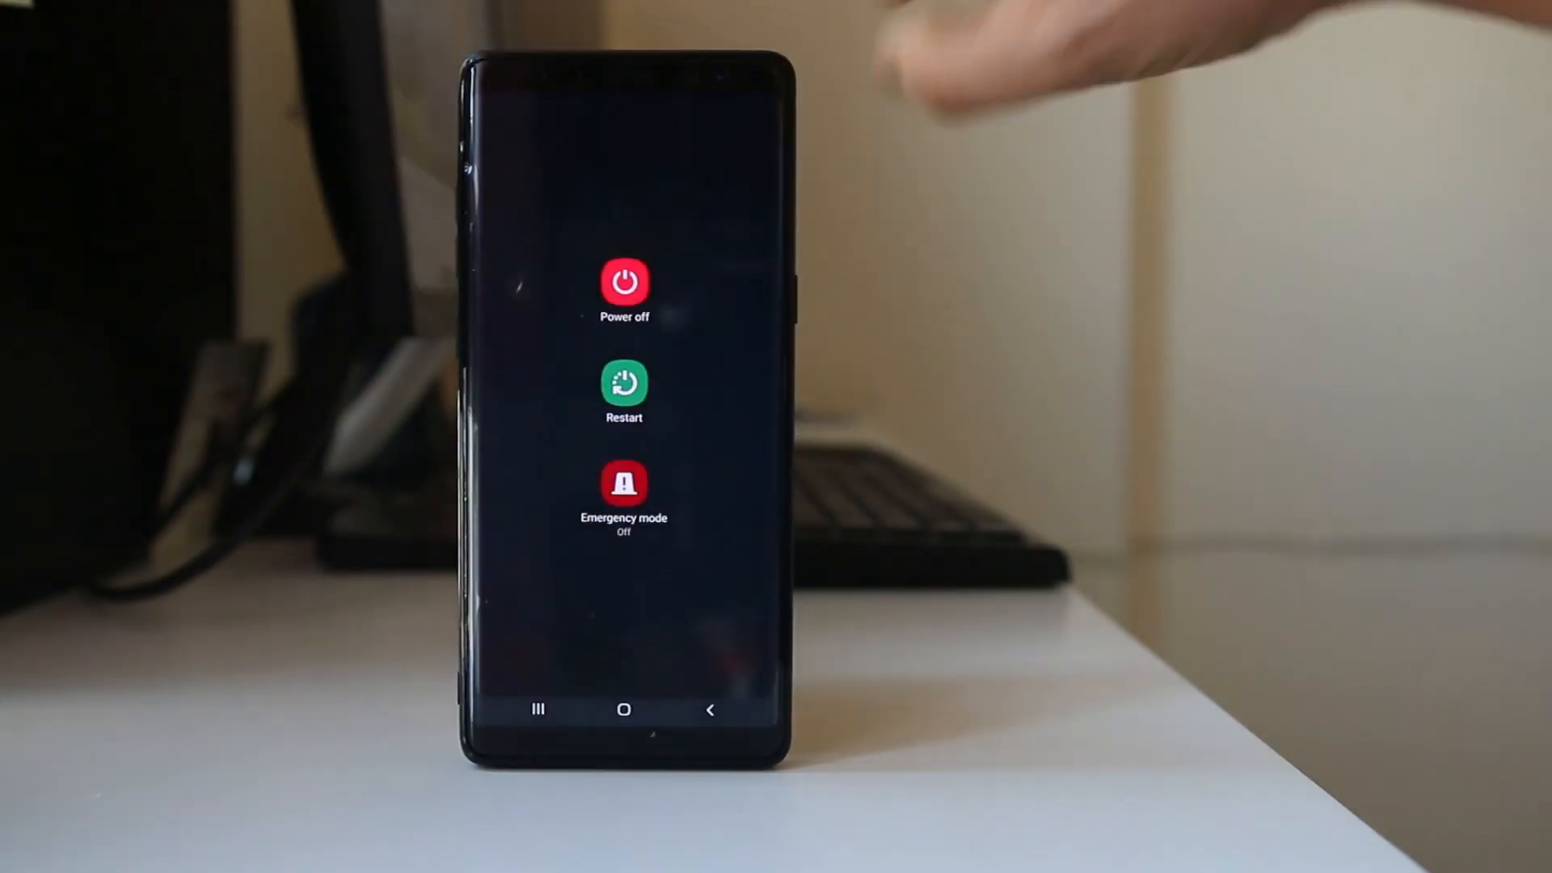
Step: Choose Power off from the power menu and confirm the shutdown
click(623, 285)
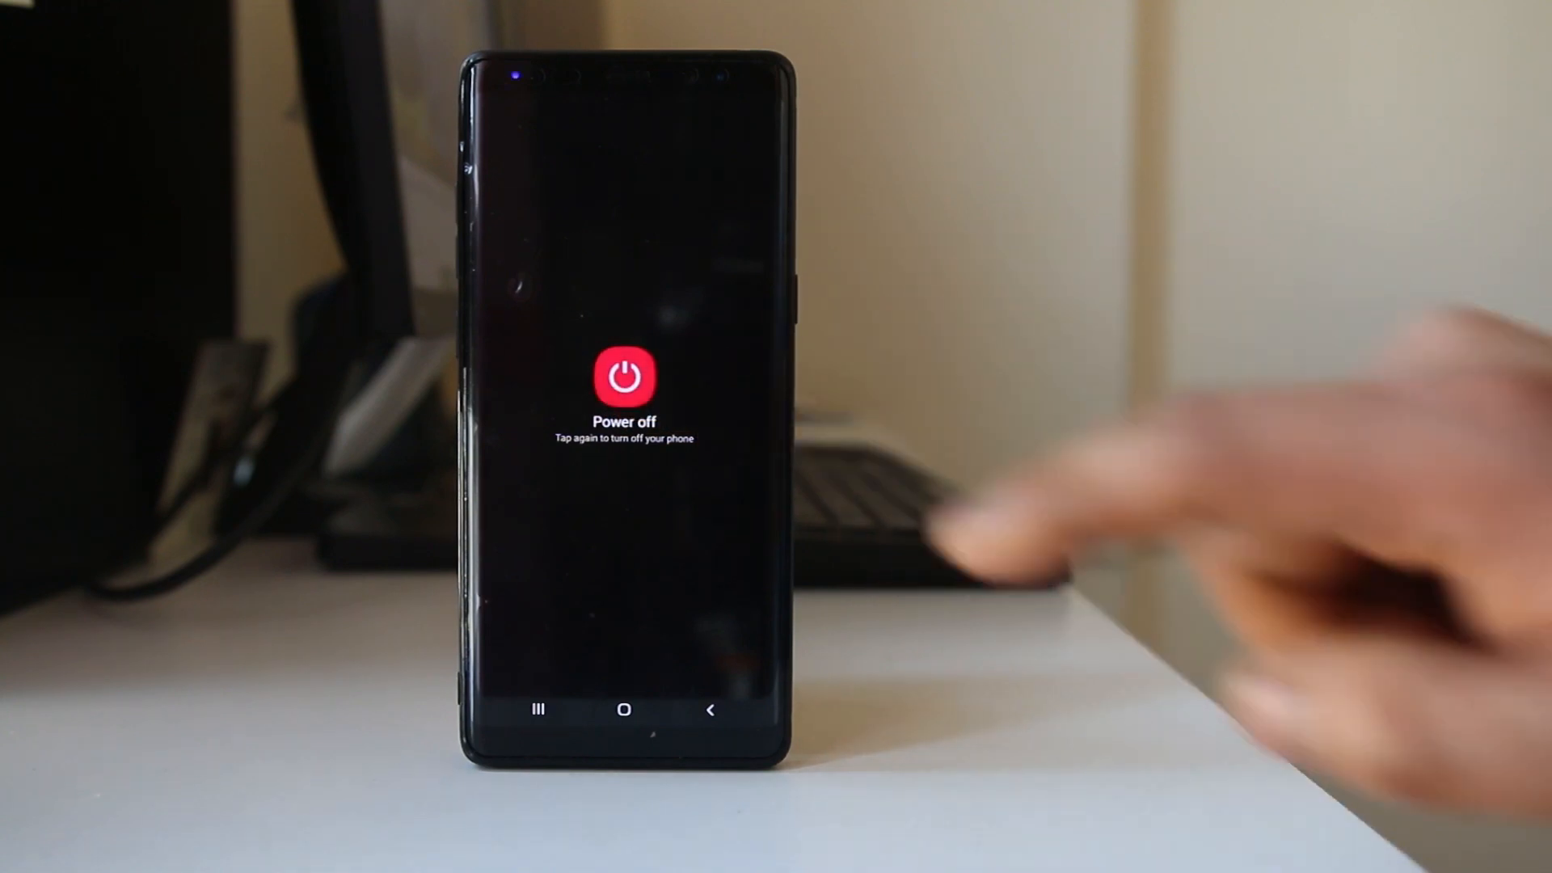
click(622, 379)
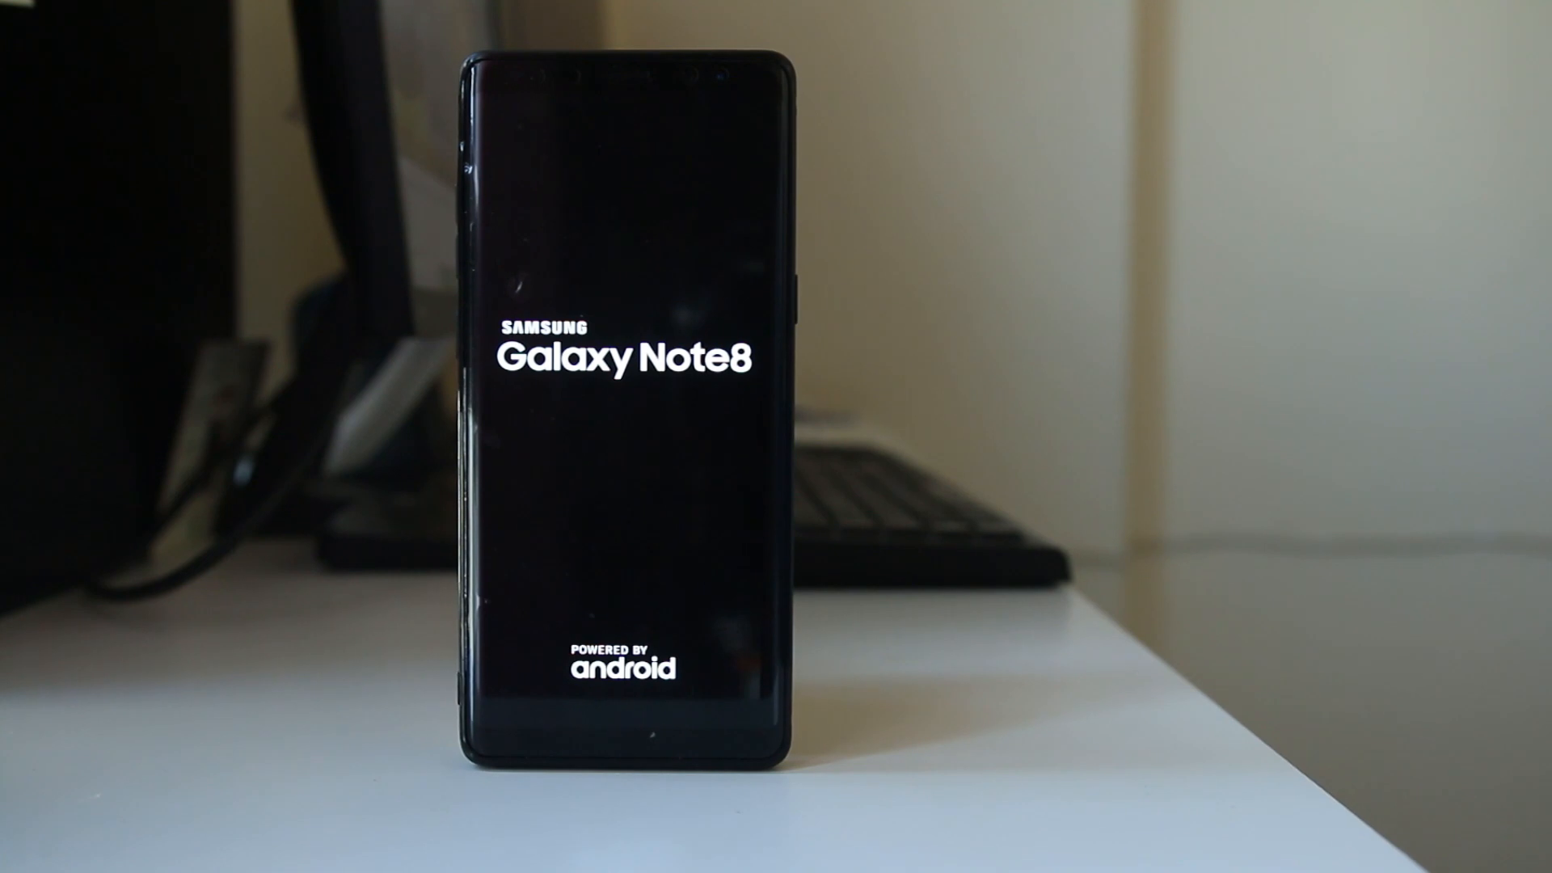